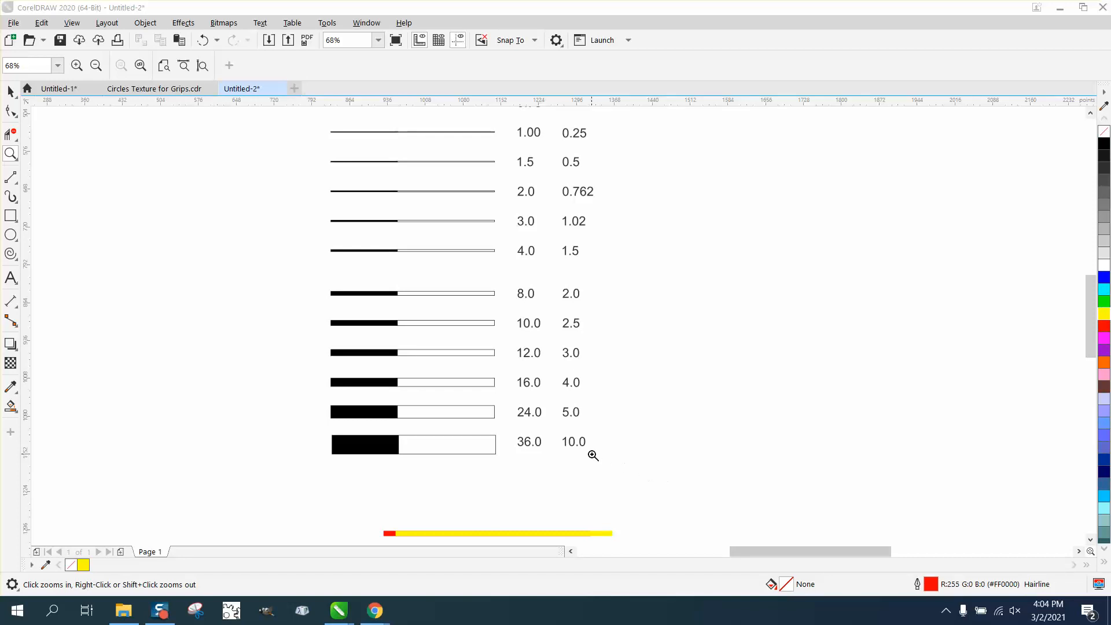
mouse_move(549, 394)
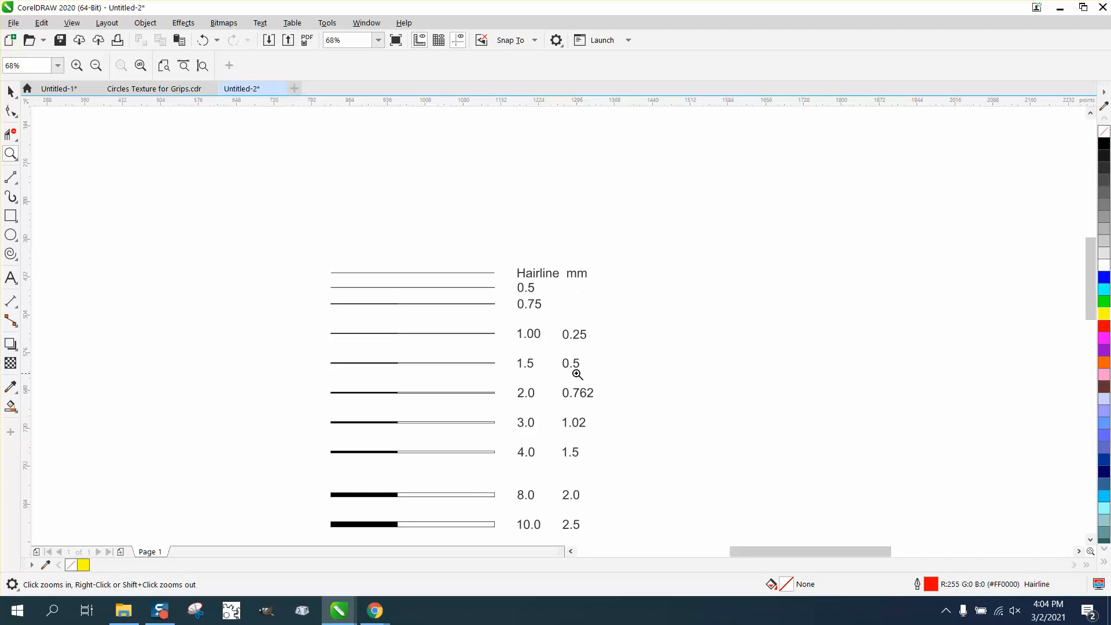
- Draw a red hairline below the chart and bring up its Outline Pen settings
scroll("down", 3)
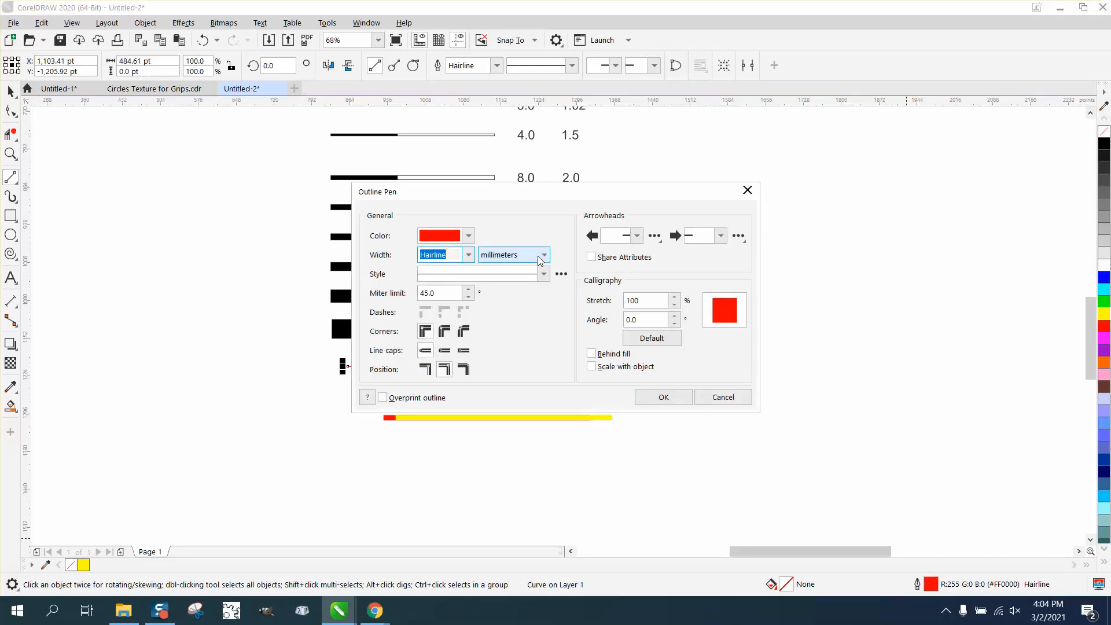
- Set the red line's outline width to 36 points
left_click(543, 255)
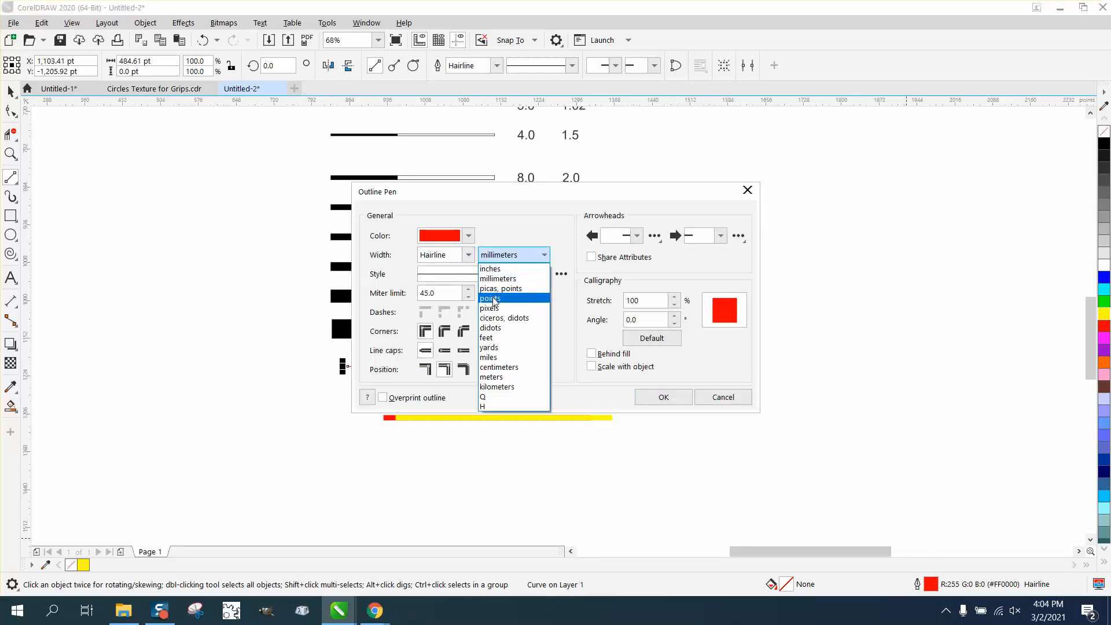
left_click(491, 298)
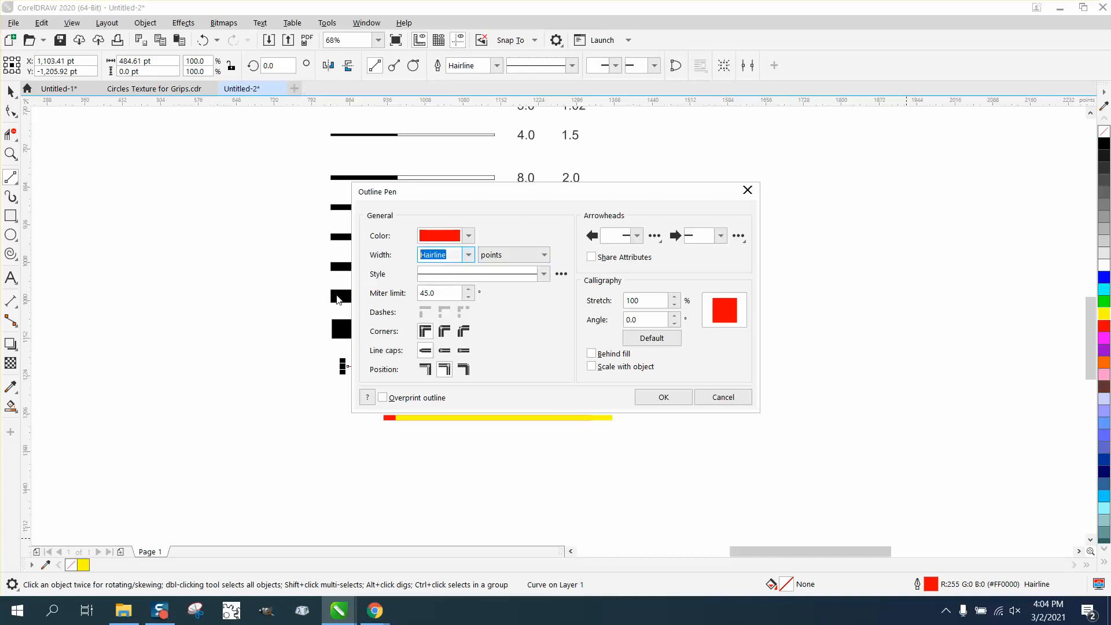
left_click(663, 397)
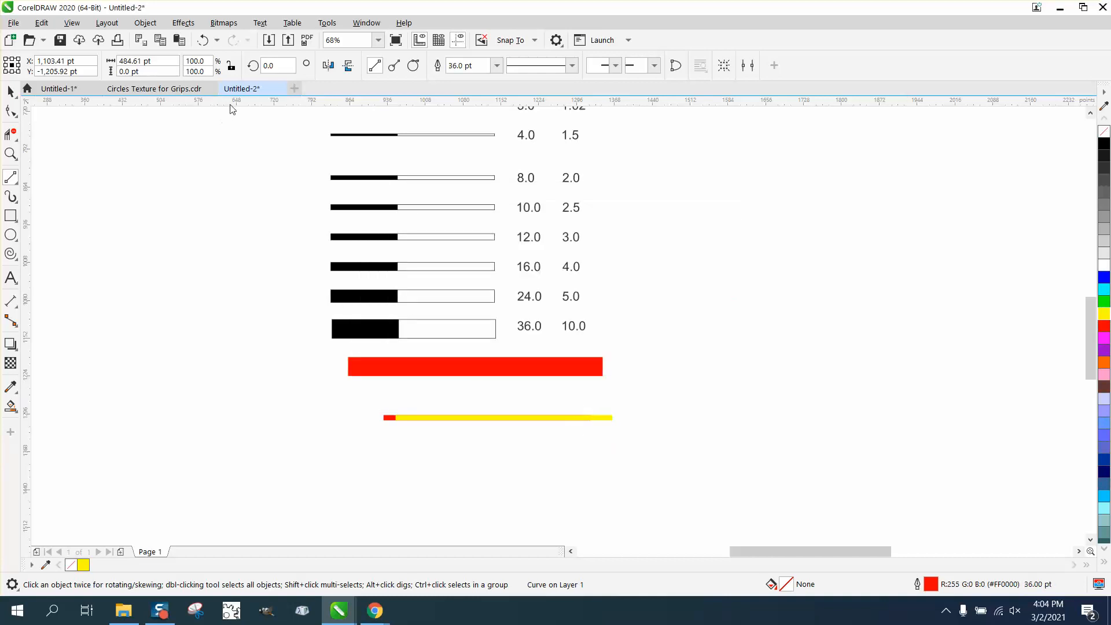
mouse_move(130, 72)
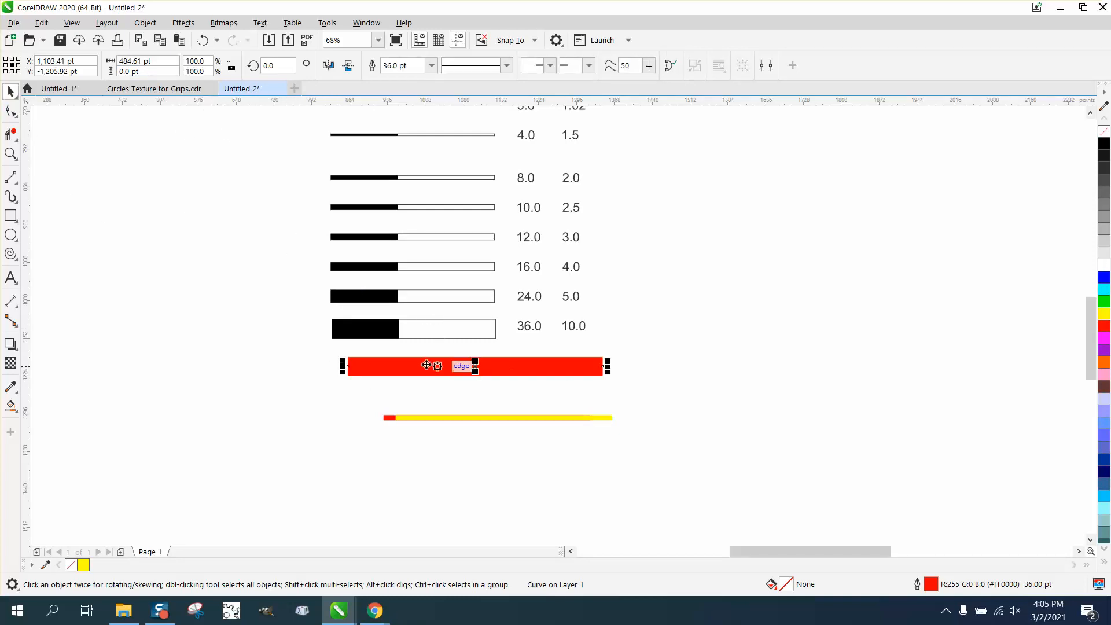
- Convert the thick red line's outline into a filled object via Object > Convert Outline to Object
left_click(145, 22)
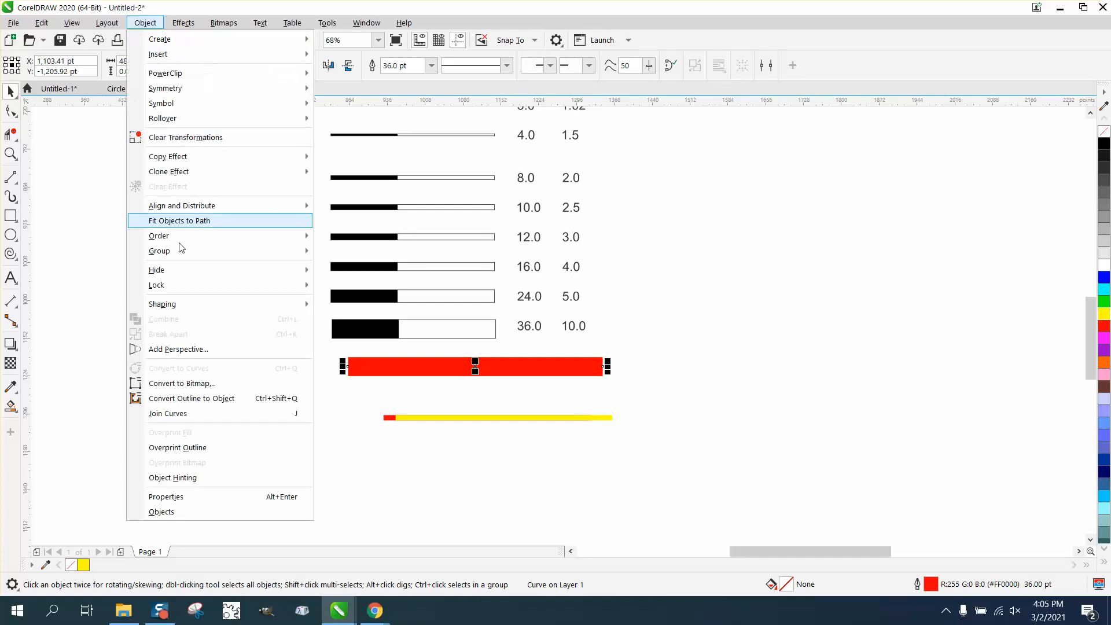
mouse_move(201, 400)
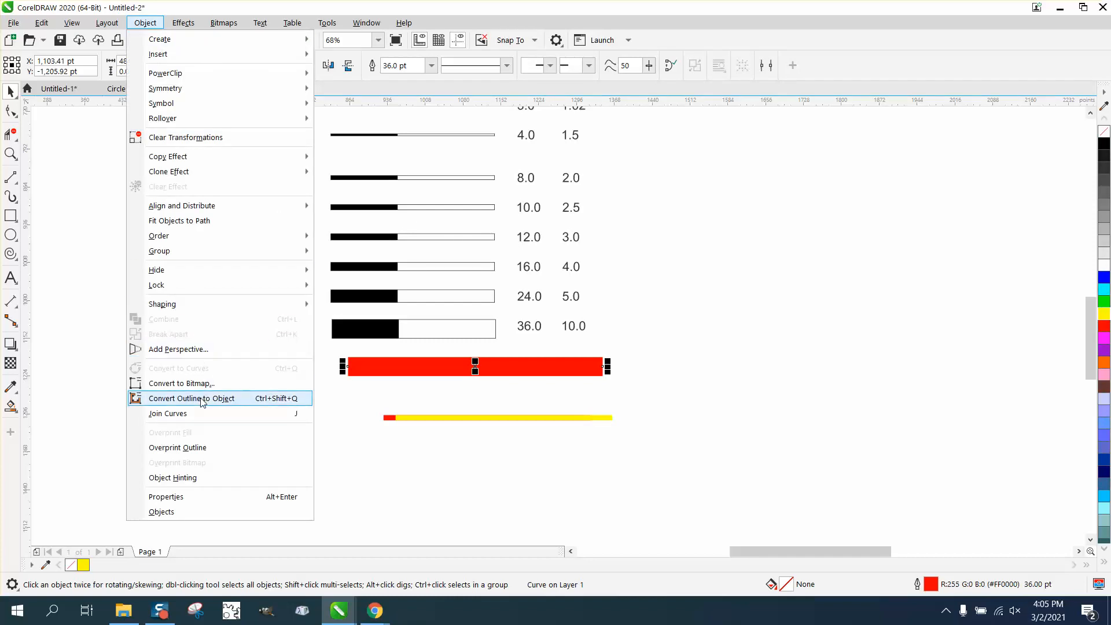
left_click(192, 398)
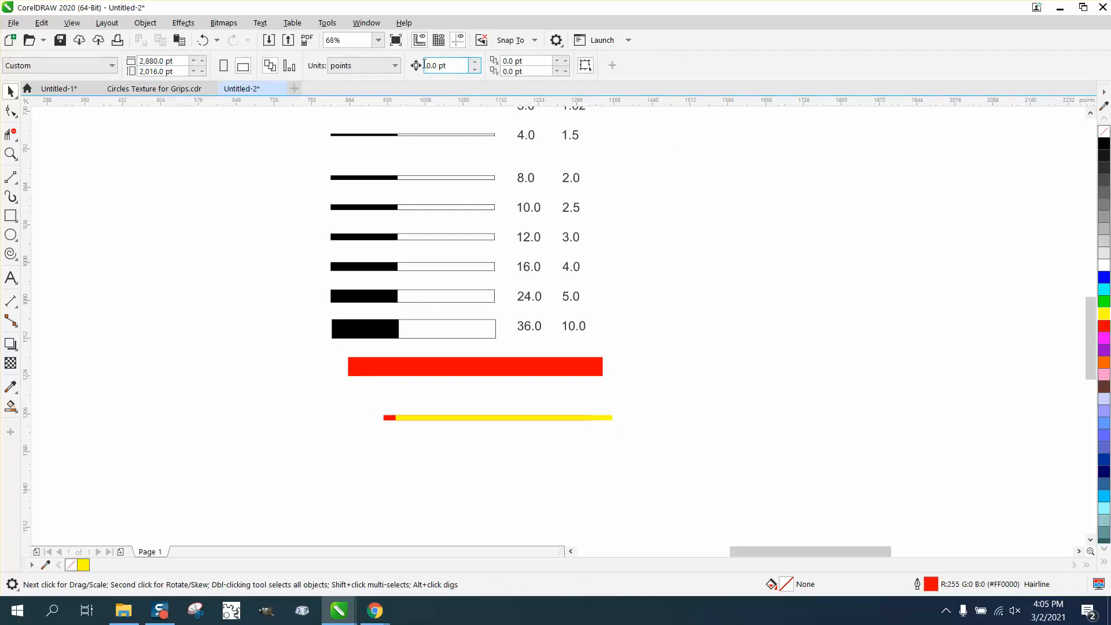
- Check the bar's height in millimeters and inches, then drag it left beneath the chart
left_click(394, 65)
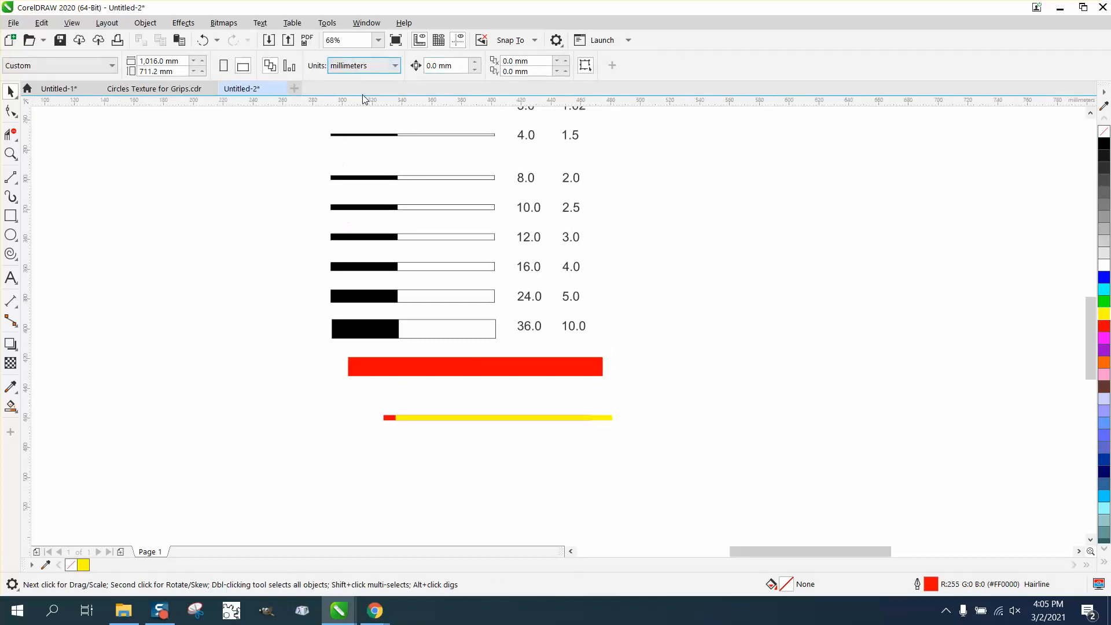
left_click(475, 366)
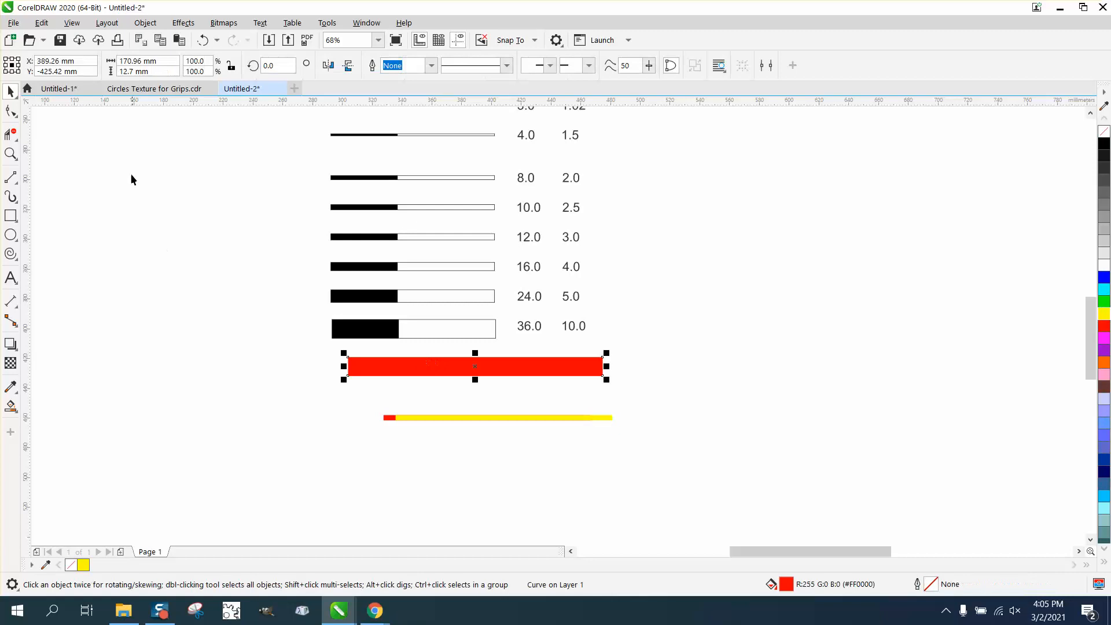
mouse_move(513, 330)
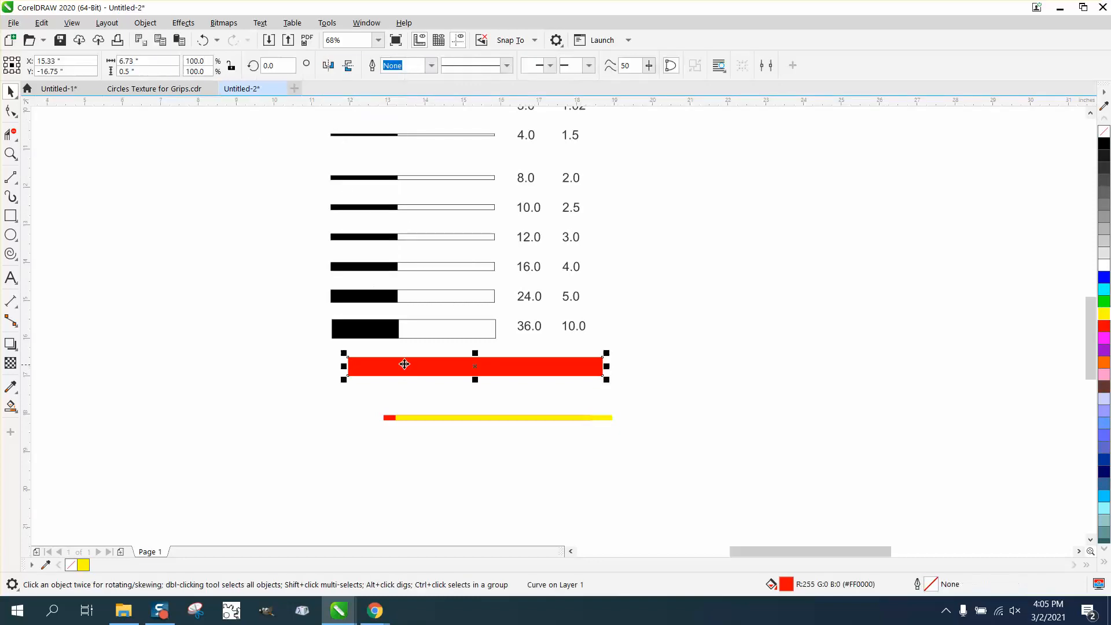
mouse_move(207, 153)
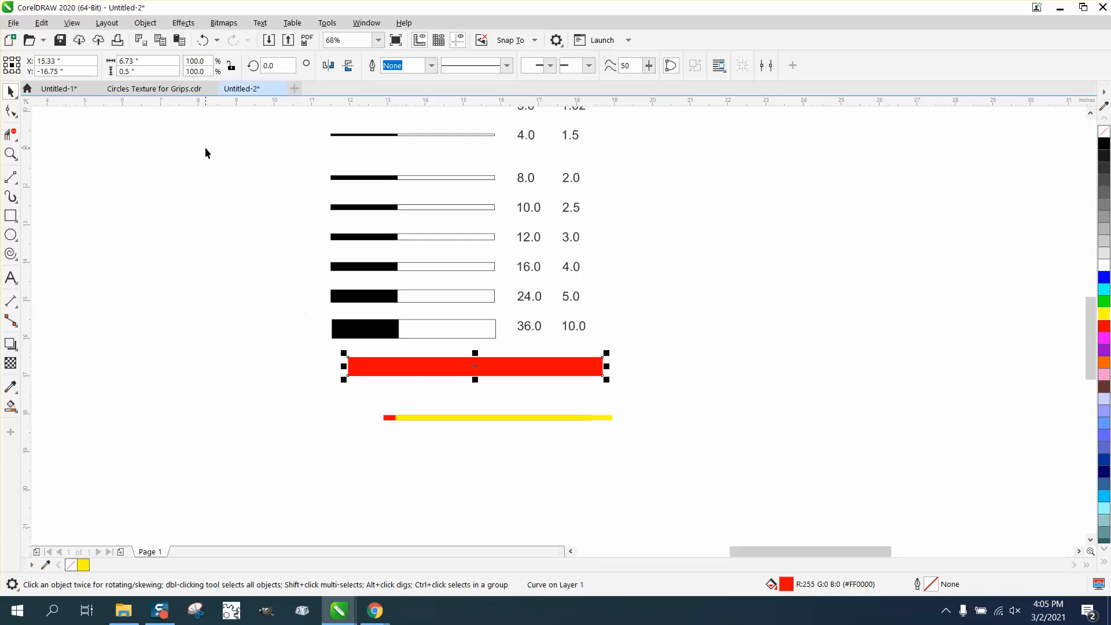
left_click_drag(475, 367, 406, 376)
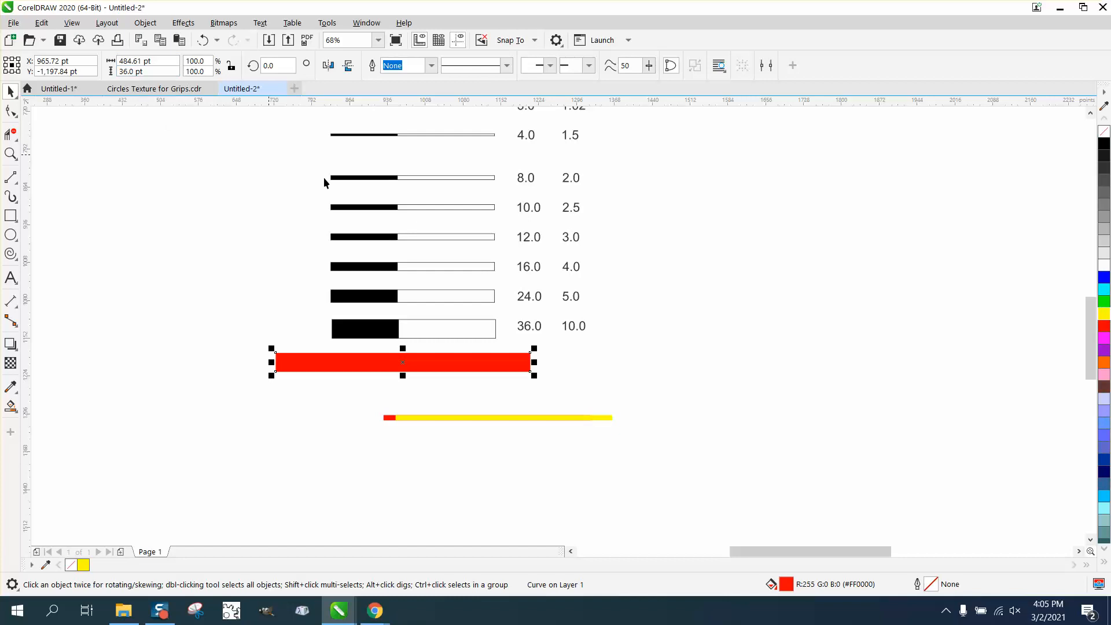
mouse_move(134, 271)
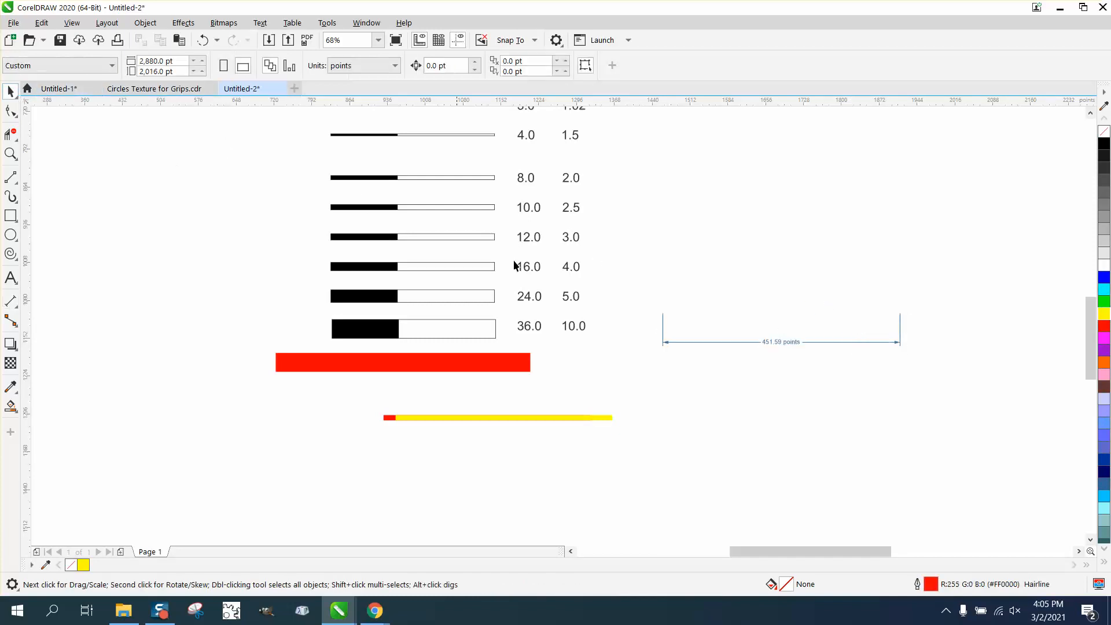
- Draw a new red hairline to the right of the chart with the 2-Point Line tool
left_click(780, 341)
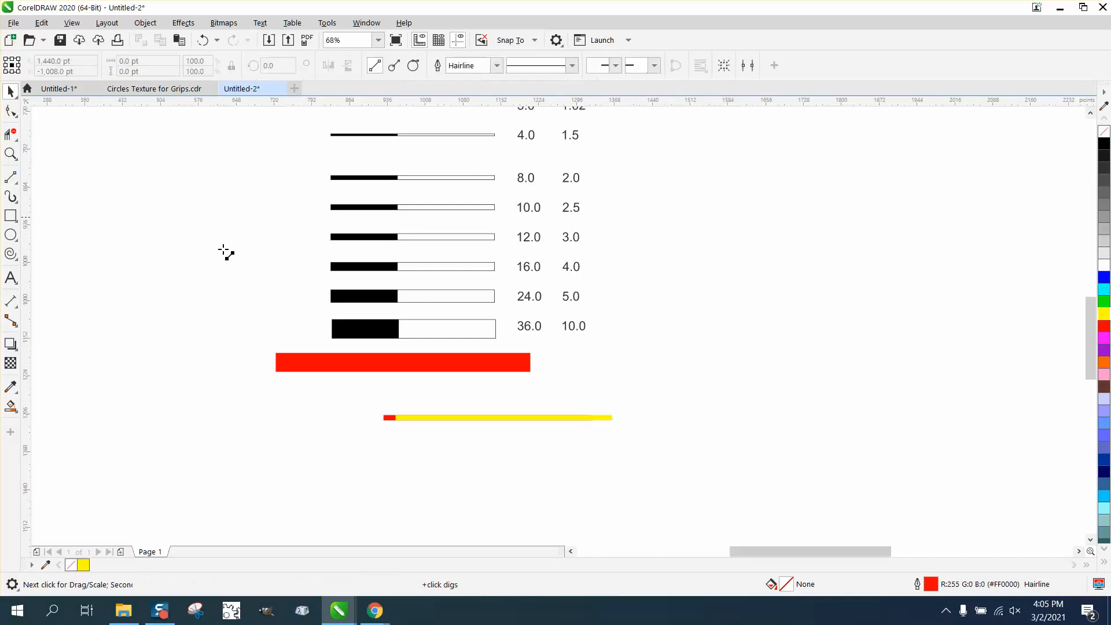
left_click_drag(656, 336, 953, 345)
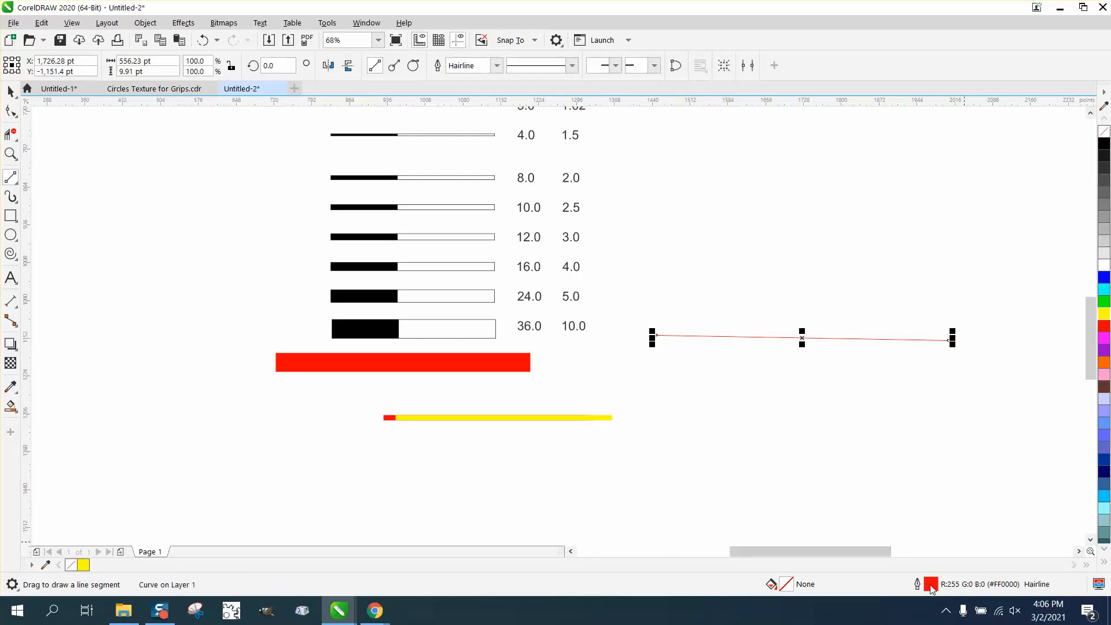
- Set the second line's outline width to 0.5 inches and select it
left_click(535, 255)
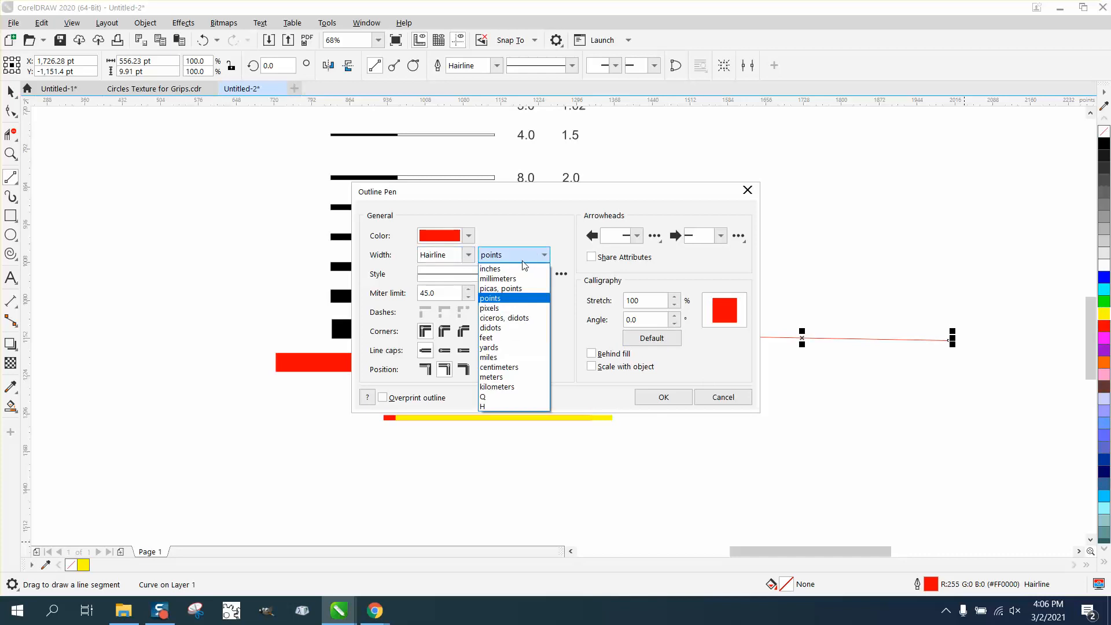
left_click(490, 268)
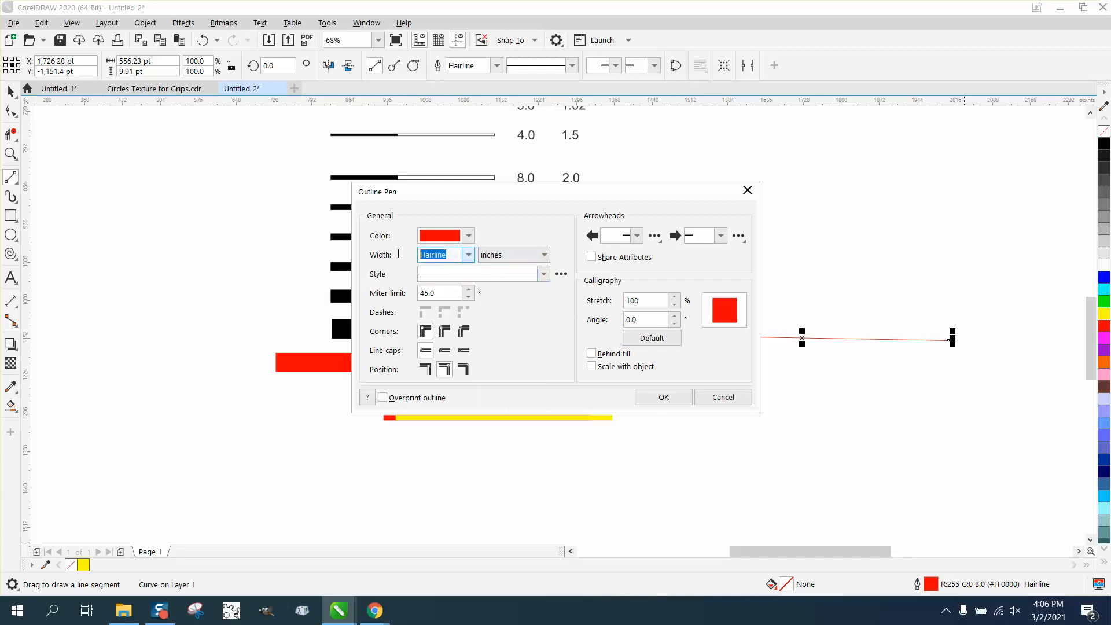
left_click(664, 397)
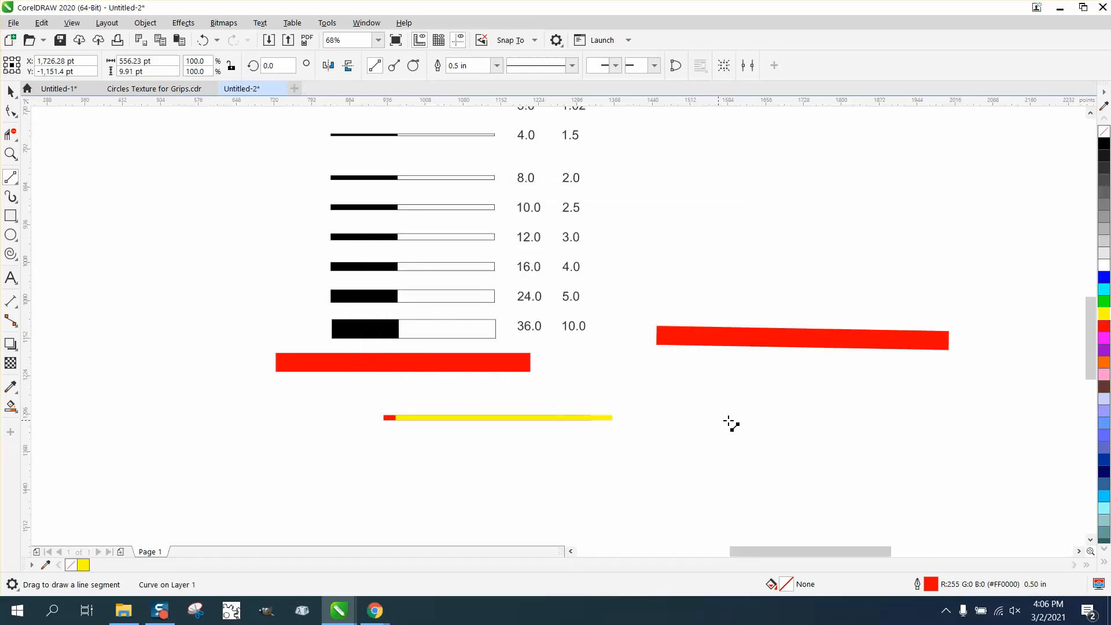
left_click(801, 341)
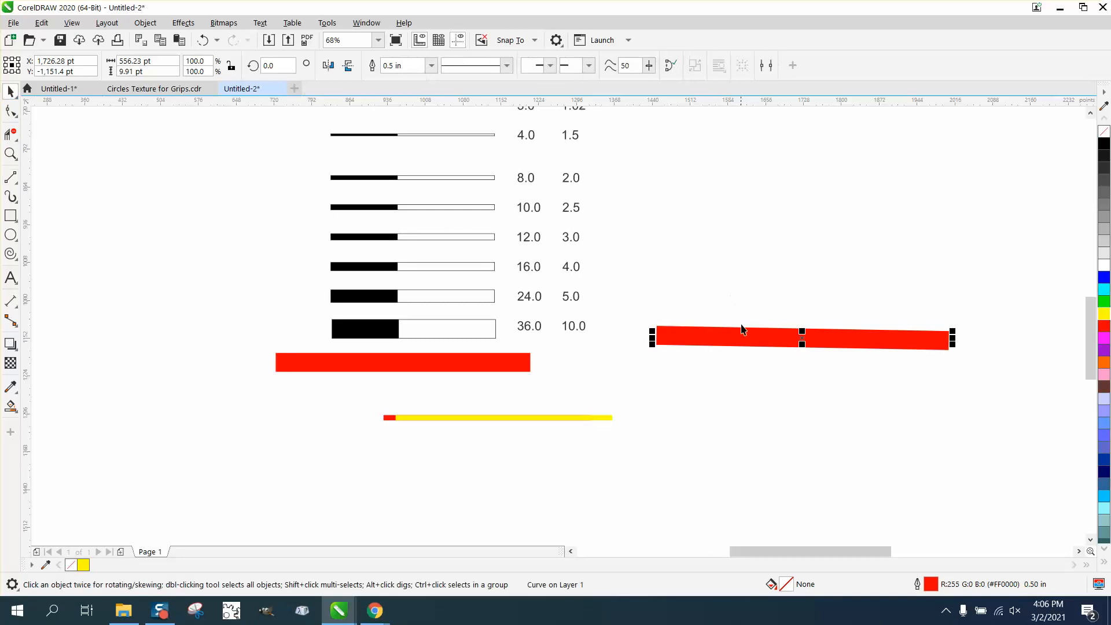
- Drag the half-inch line beside the first red bar beneath the chart
left_click_drag(742, 339, 648, 357)
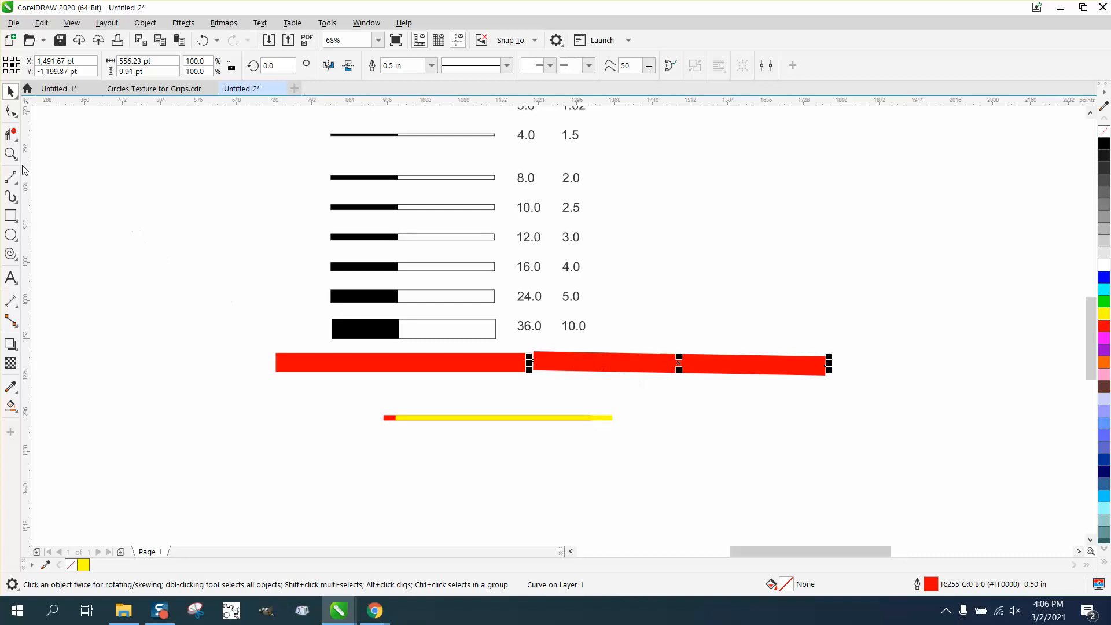
left_click(9, 154)
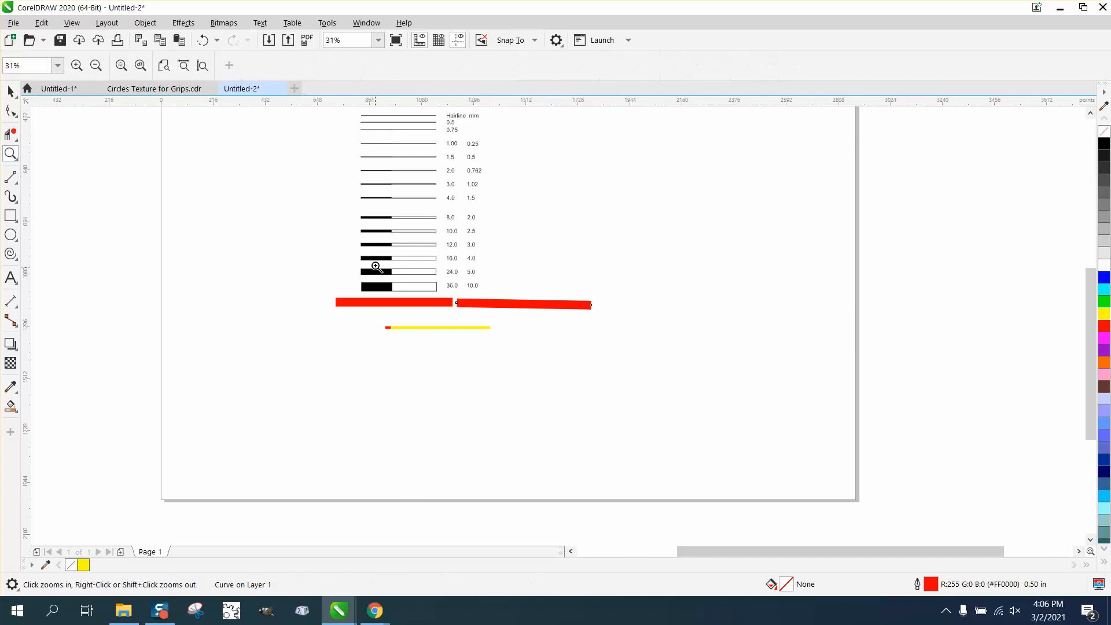
left_click(376, 266)
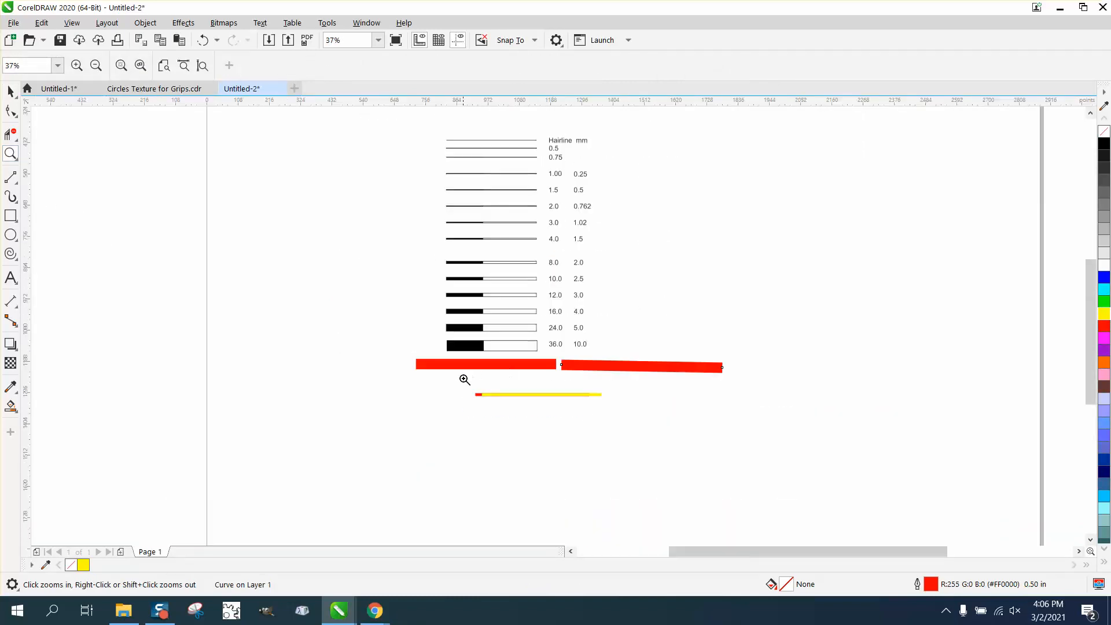
left_click(463, 380)
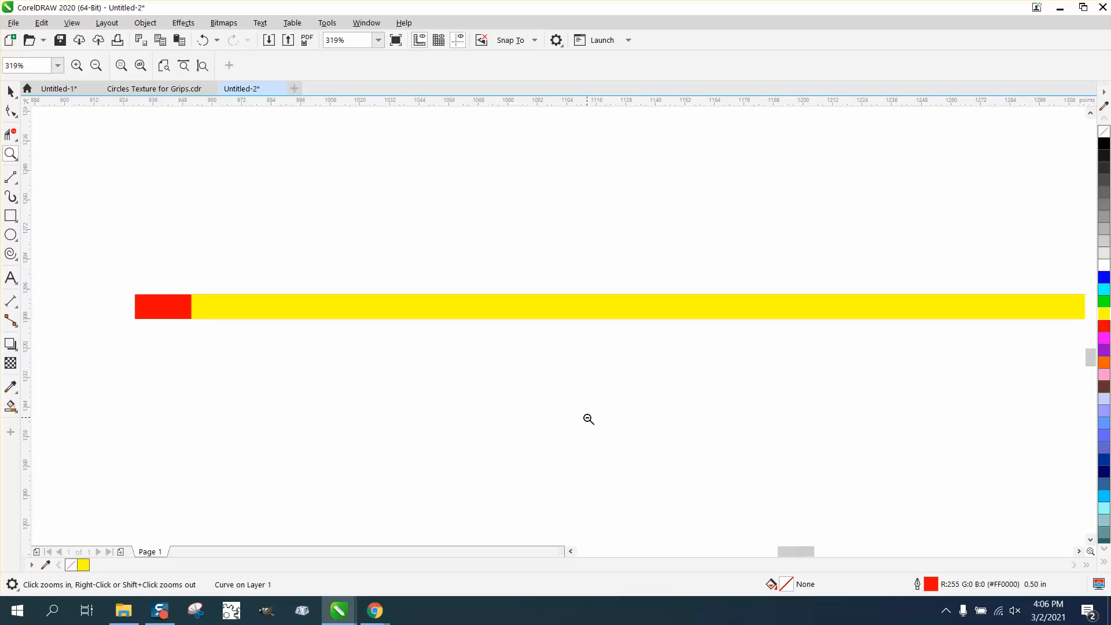